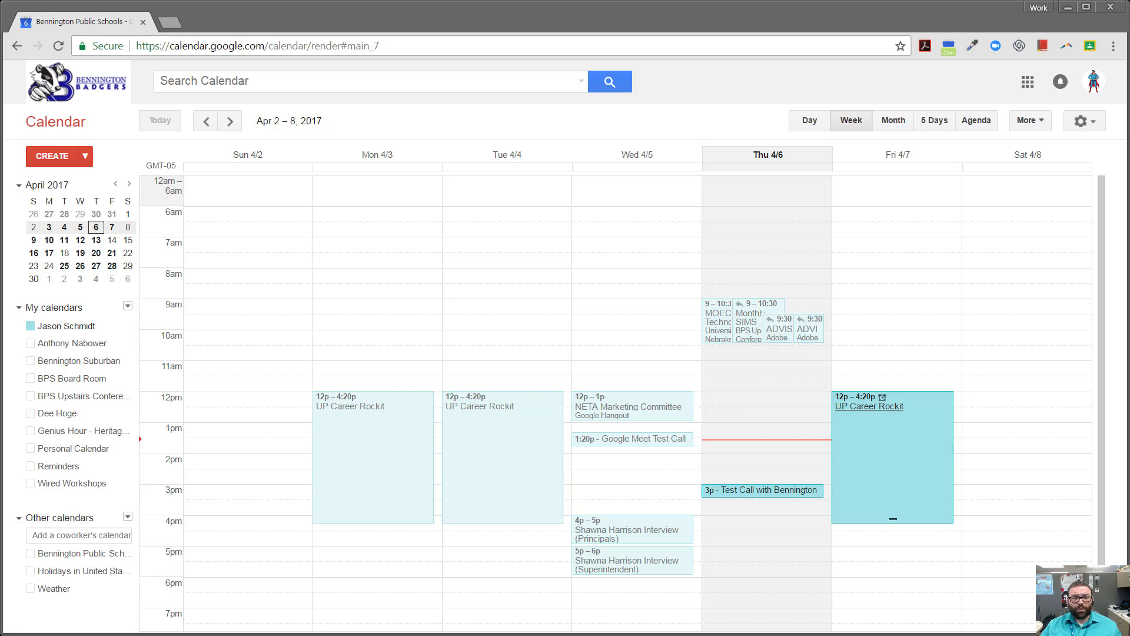
mouse_move(763, 449)
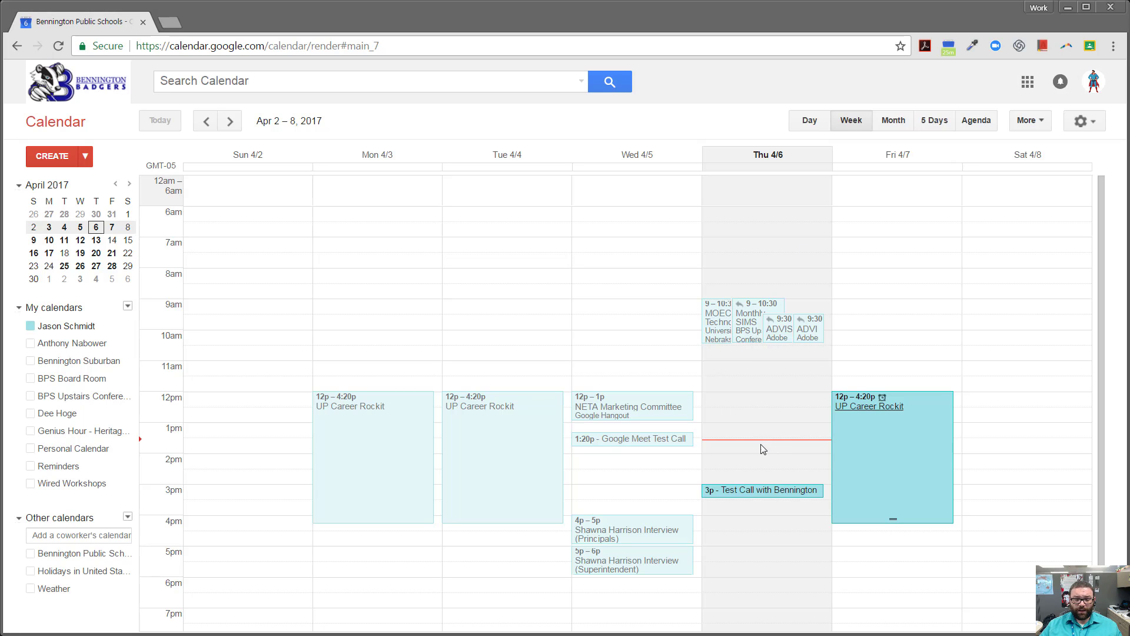
Start an event in the Thursday 4/6 1:30pm slot.
left_click(763, 447)
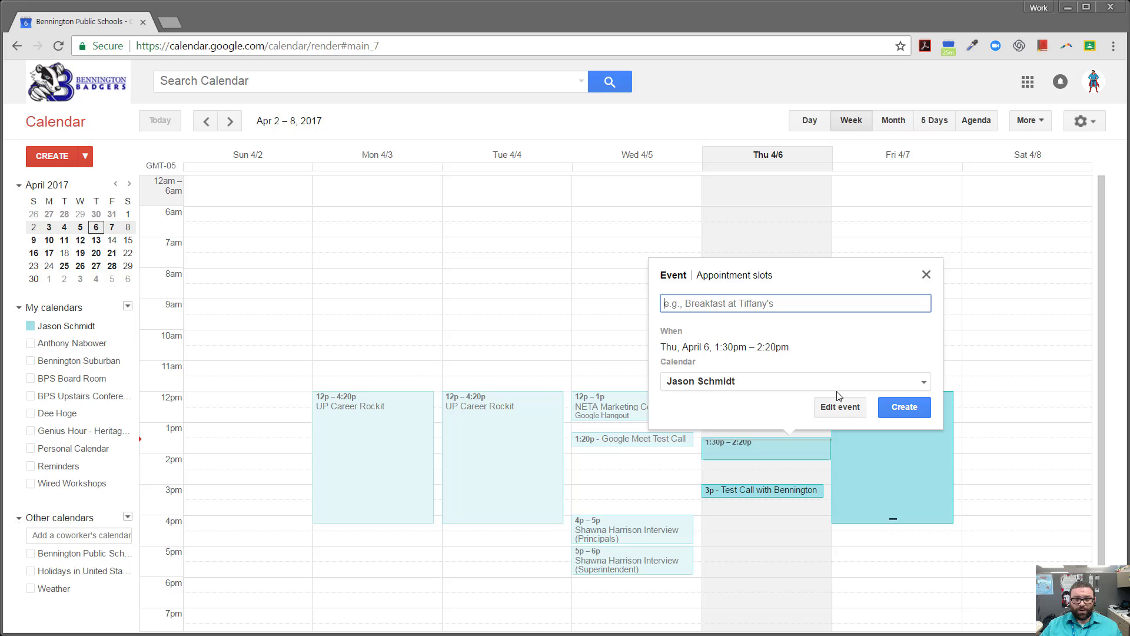
mouse_move(839, 411)
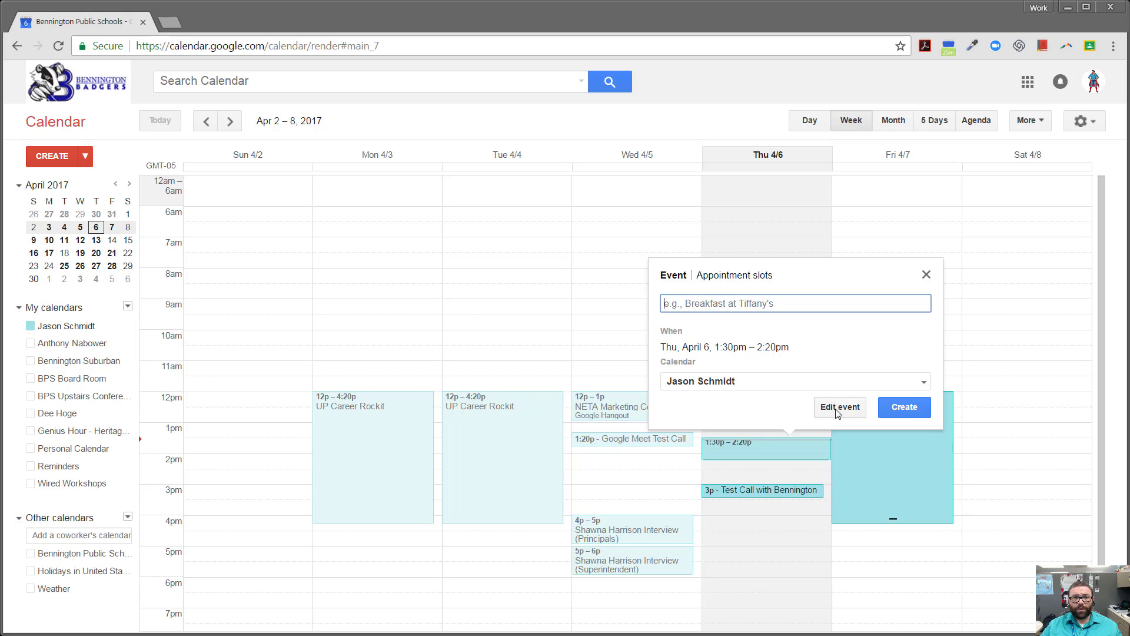
Title the event 'Meeting' in full details and add video meeting details.
left_click(839, 407)
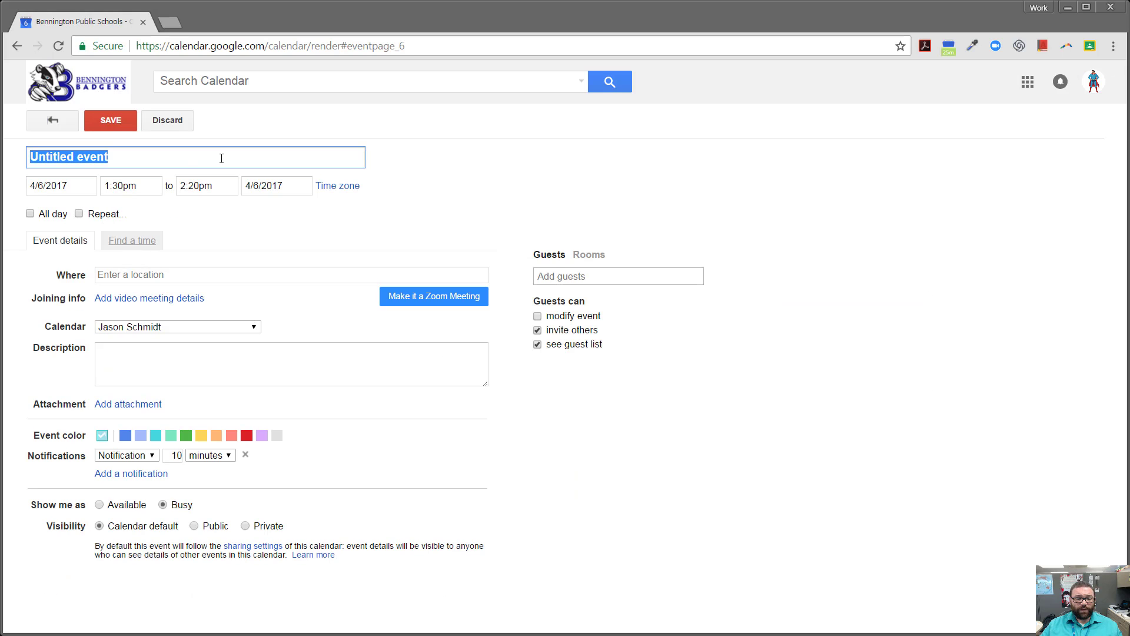
mouse_move(202, 157)
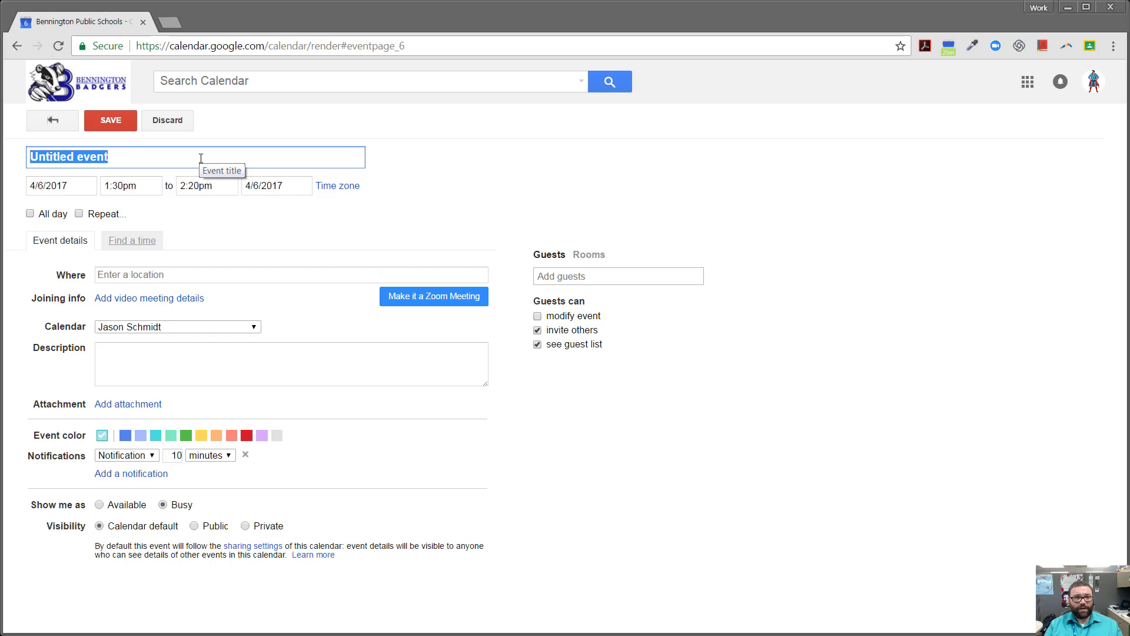
type("Meeting")
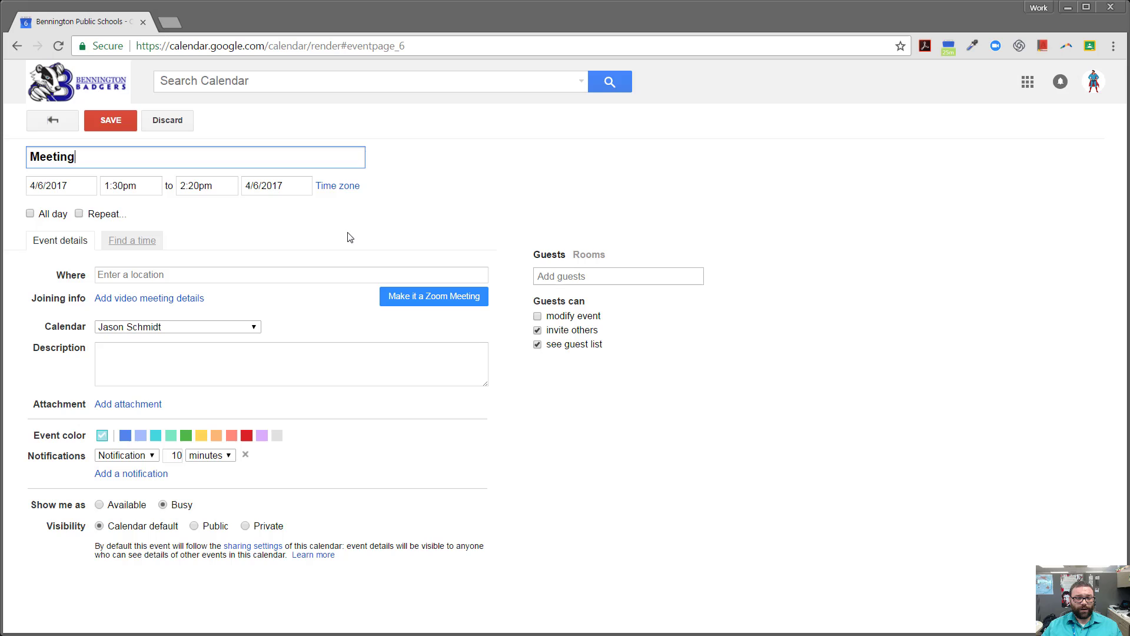
mouse_move(120, 303)
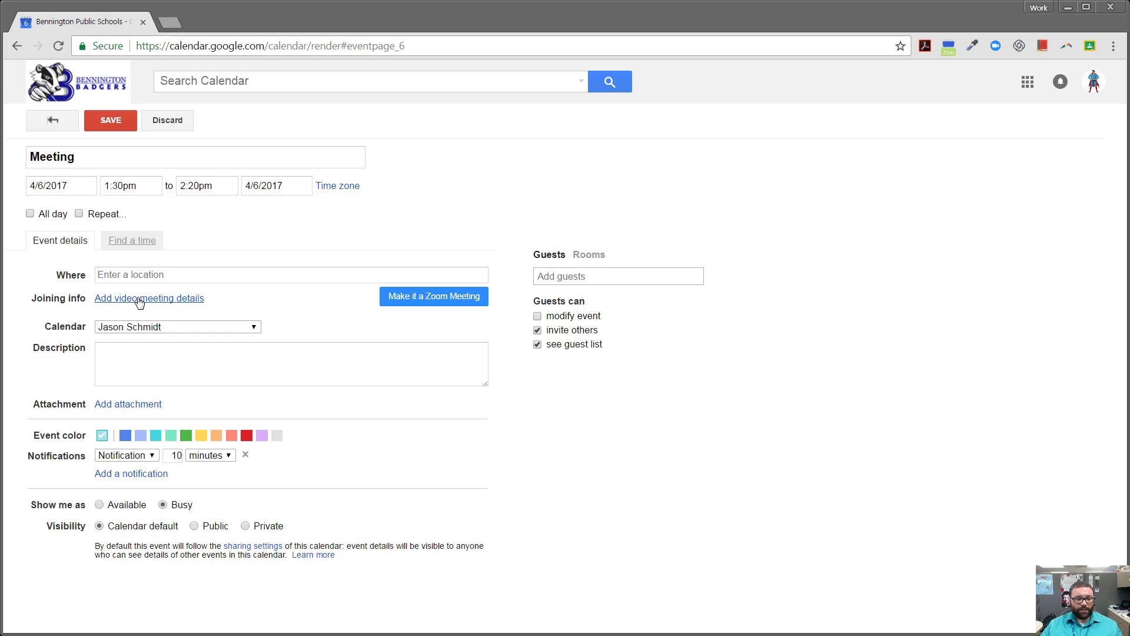
left_click(149, 298)
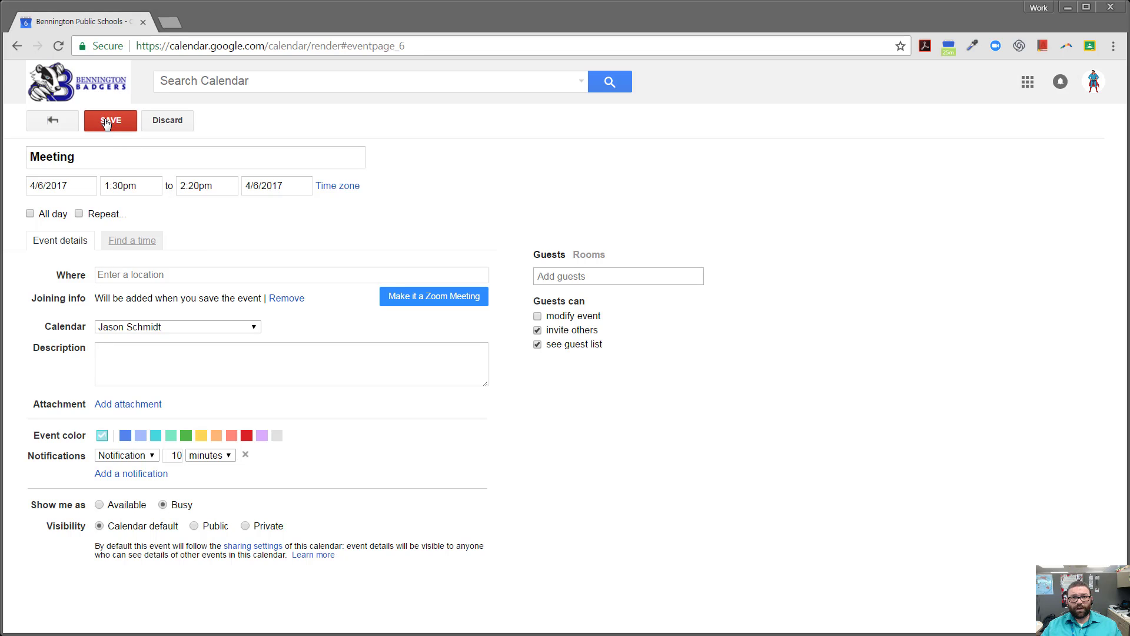
Save Meeting, reopen it, and add the Training Account guest via 'train'.
left_click(109, 121)
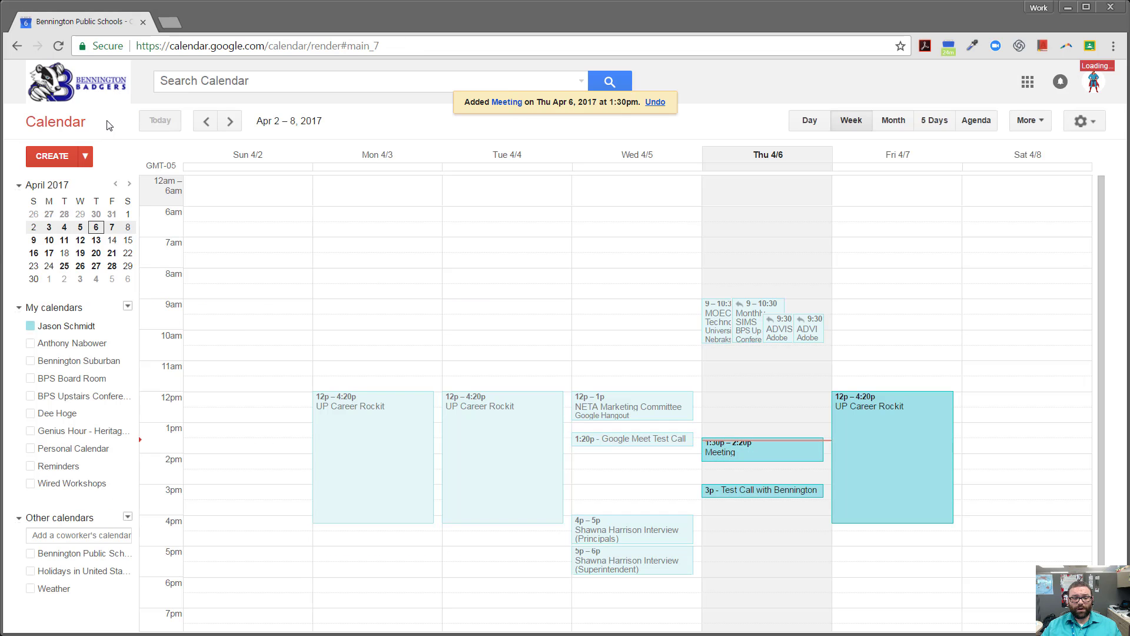
mouse_move(720, 452)
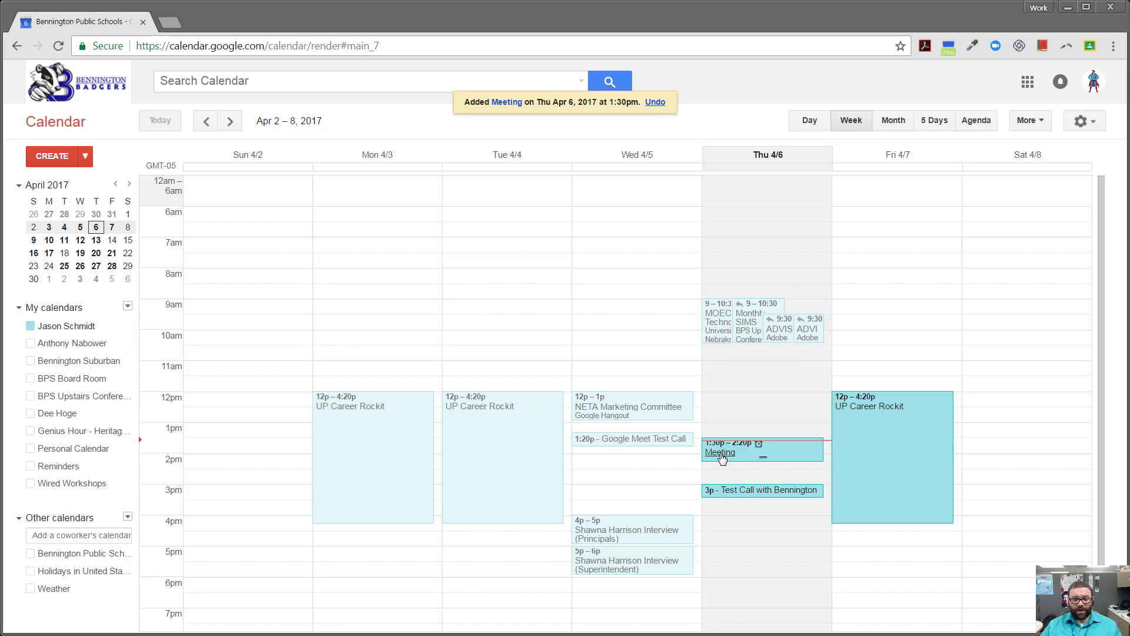
left_click(720, 453)
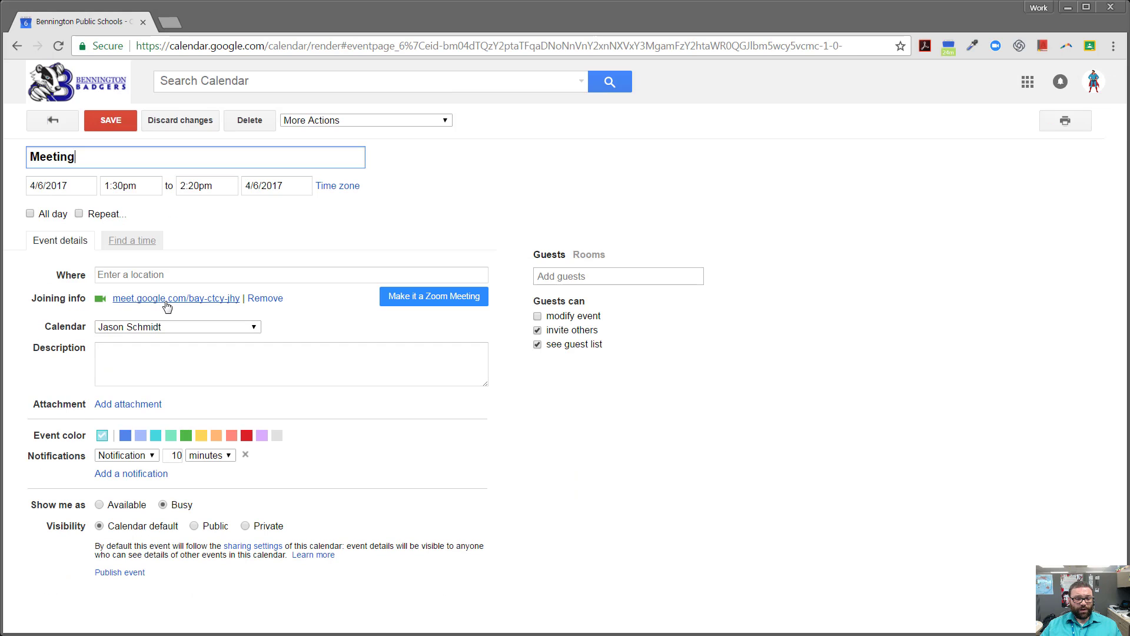
mouse_move(176, 298)
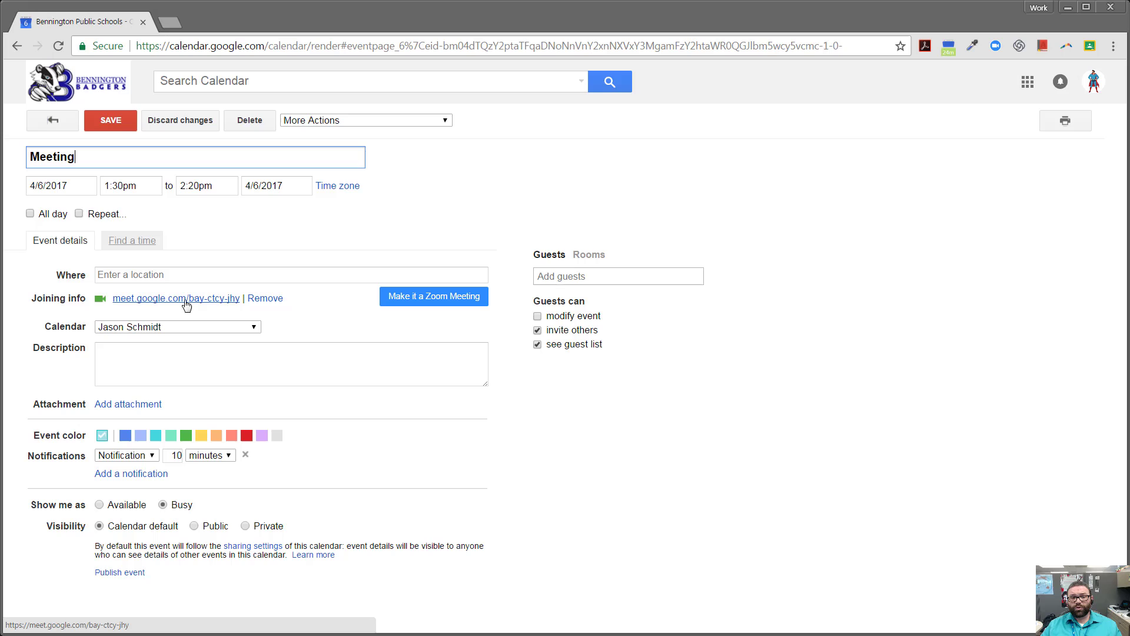
mouse_move(200, 300)
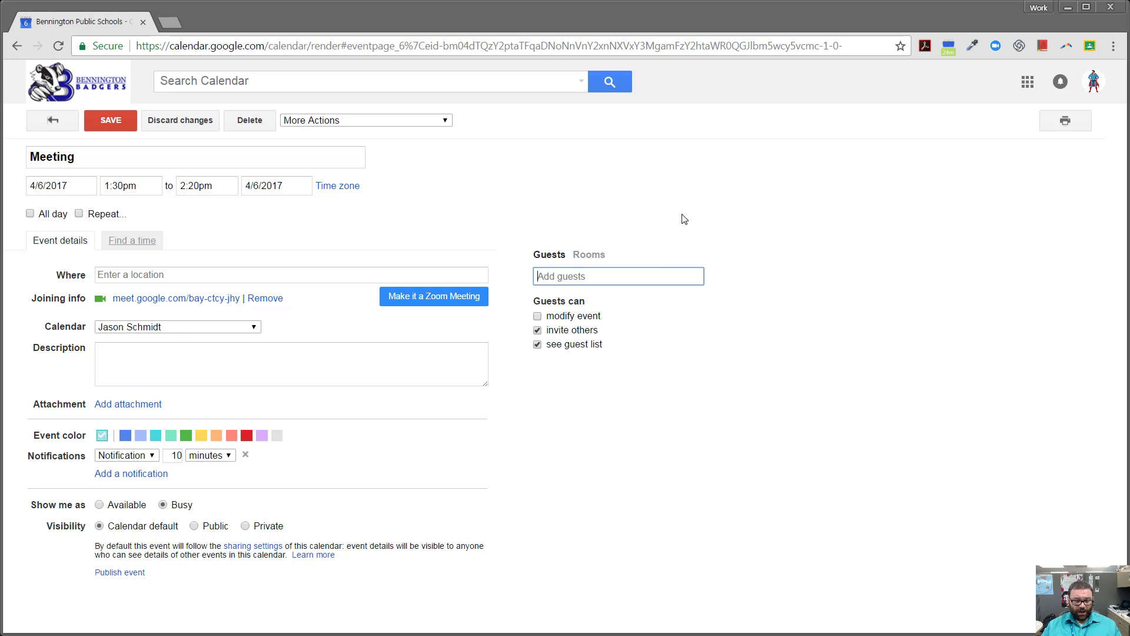
type("train")
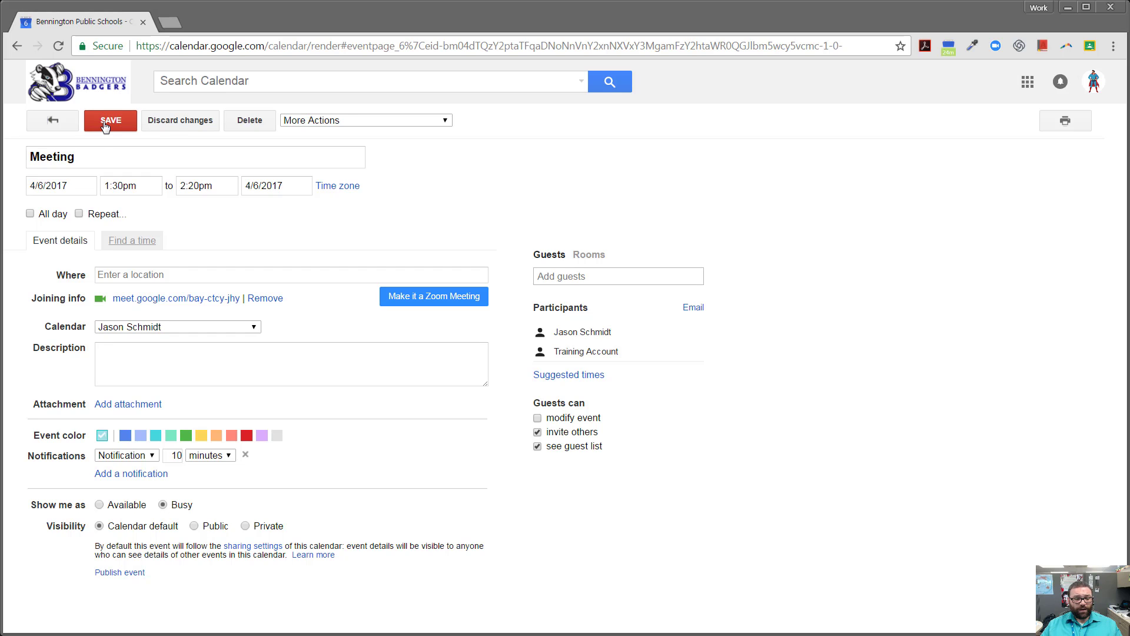
Save the Meeting event with its new guest.
left_click(110, 120)
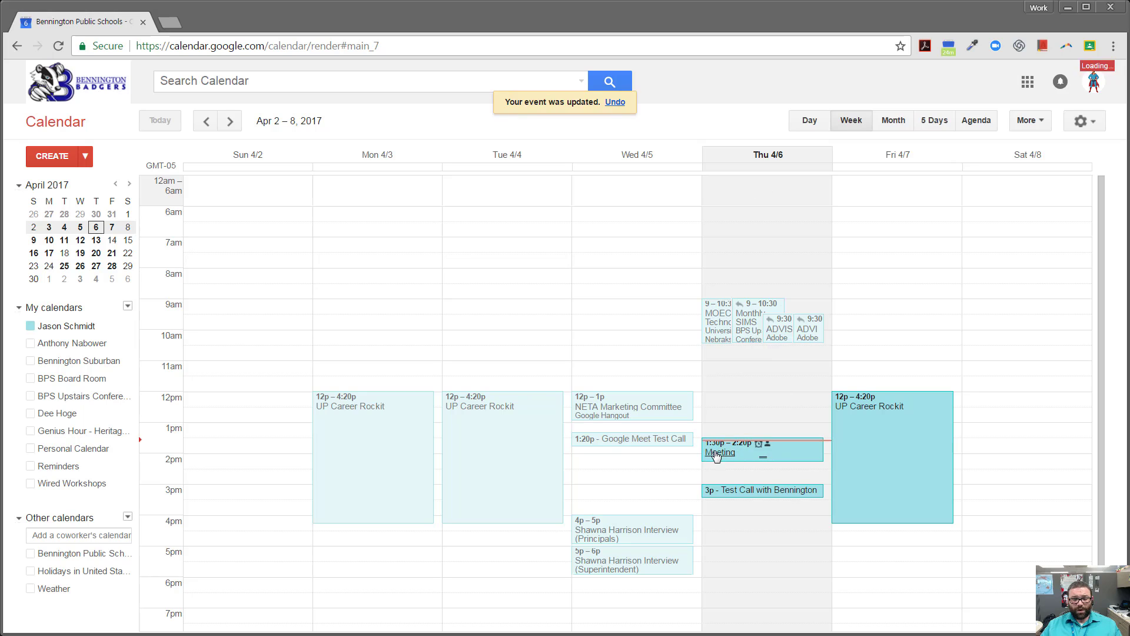
mouse_move(732, 411)
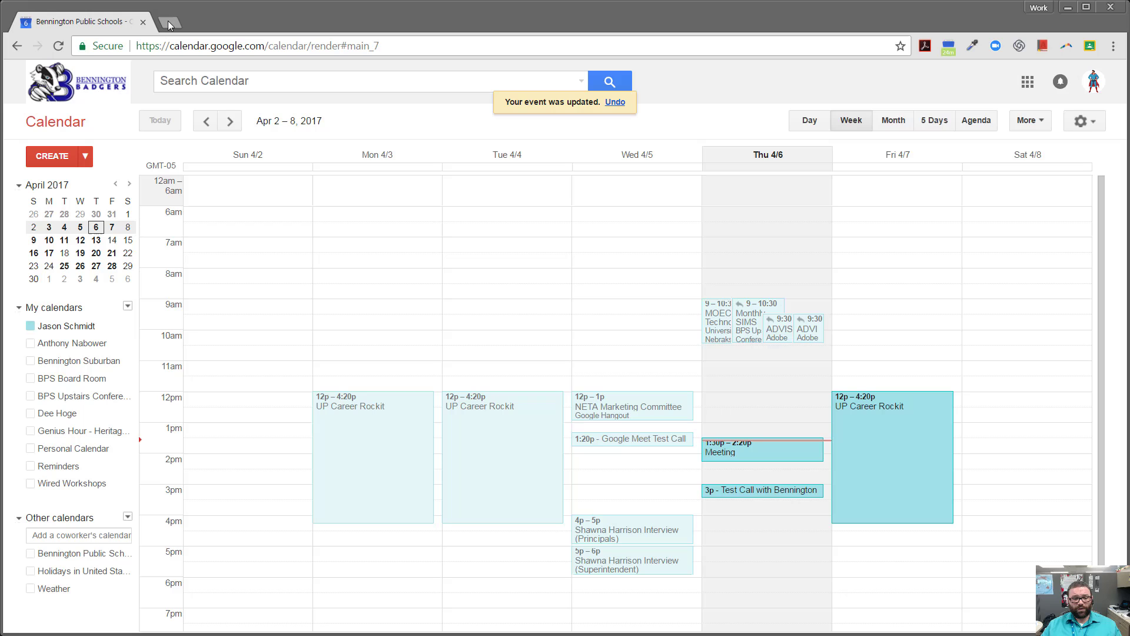
mouse_move(169, 23)
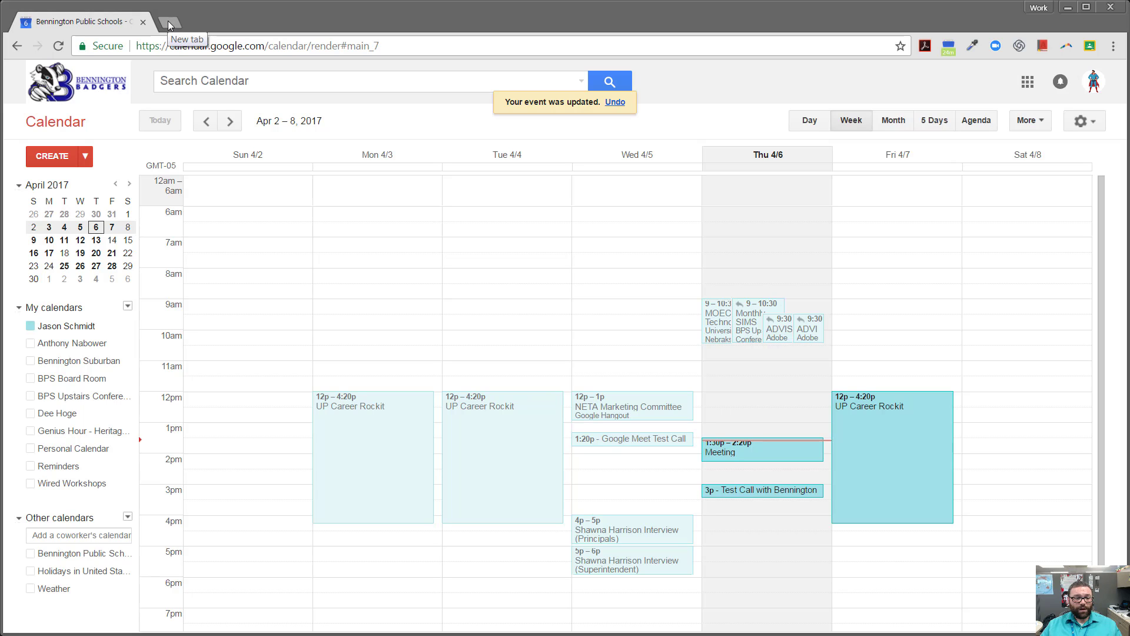
Open the event's Google Meet link and join the Meeting call.
left_click(167, 22)
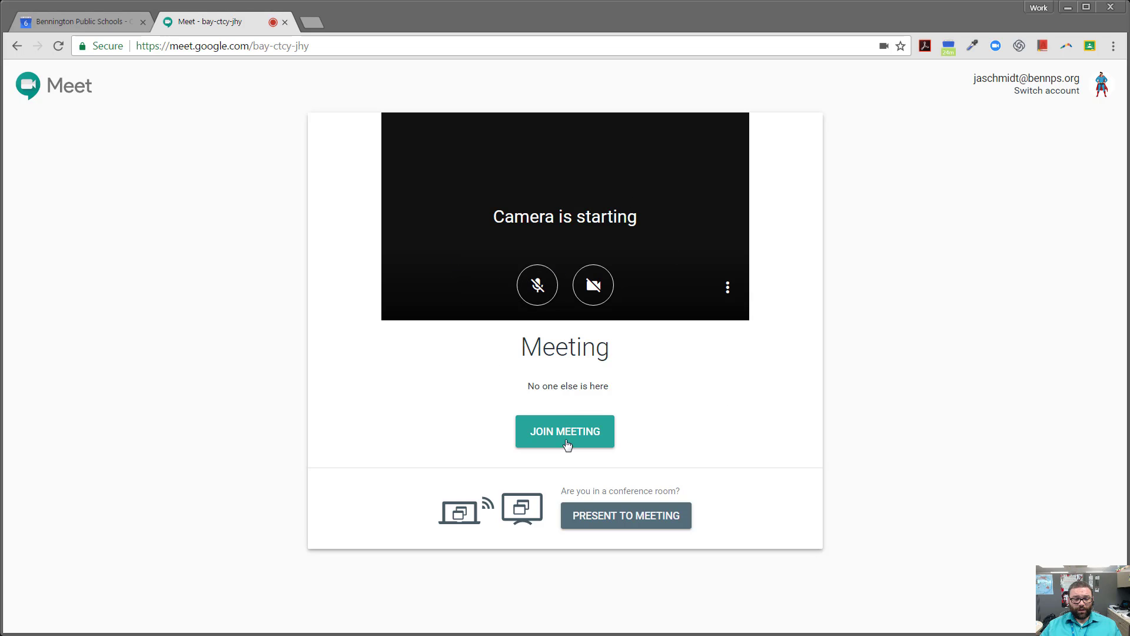
left_click(564, 431)
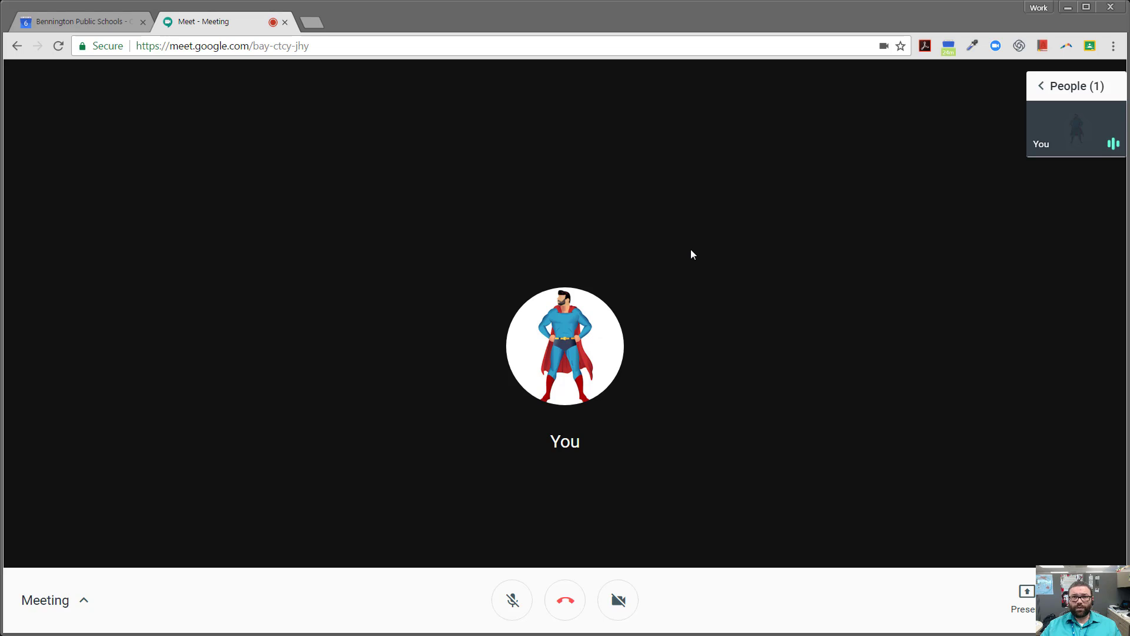
mouse_move(590, 177)
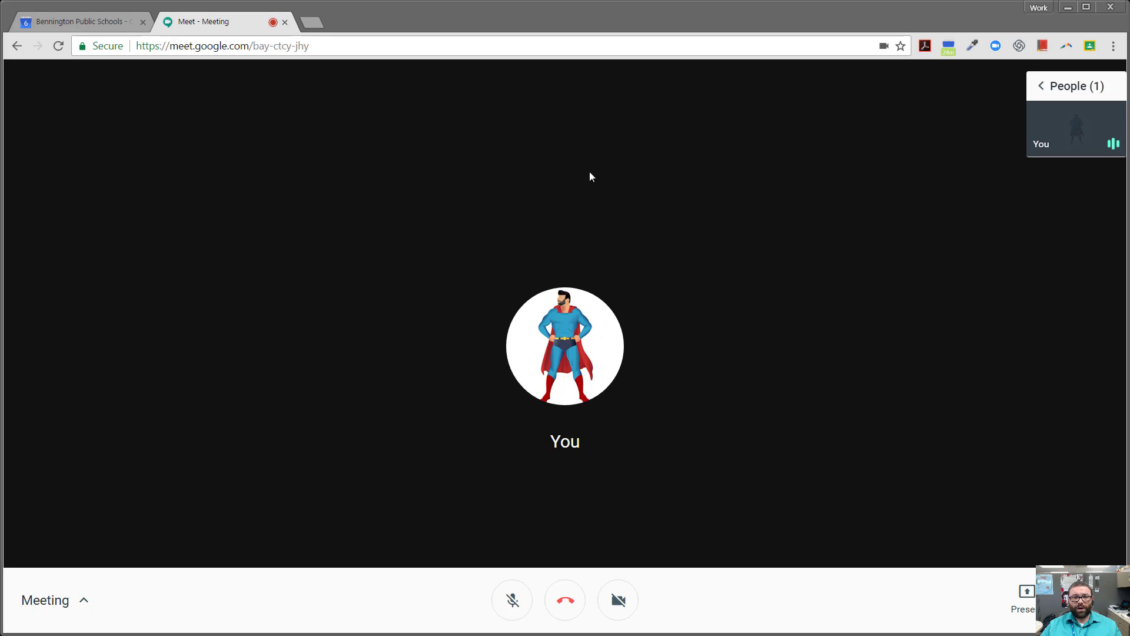
mouse_move(893, 281)
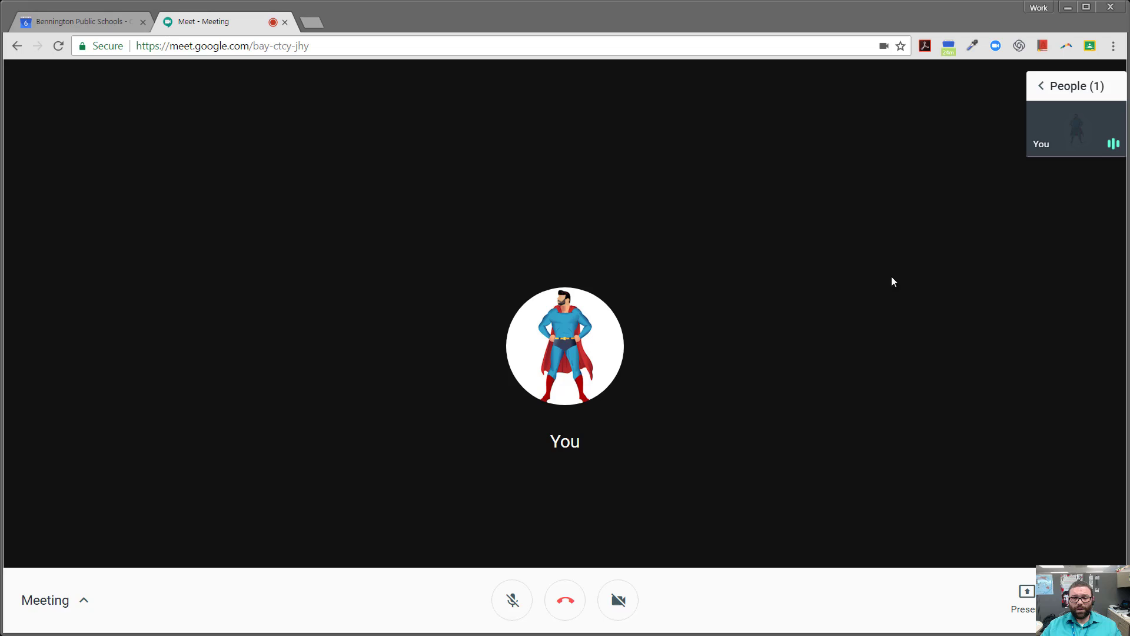
mouse_move(767, 279)
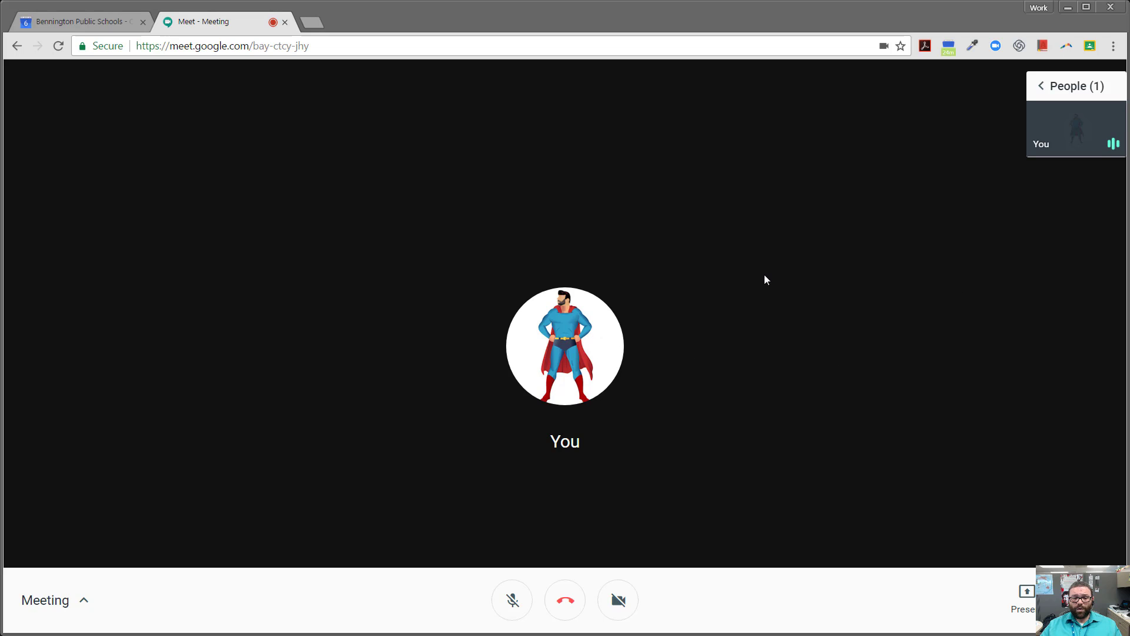
Copy the Meeting's joining info from the meeting details panel.
left_click(222, 45)
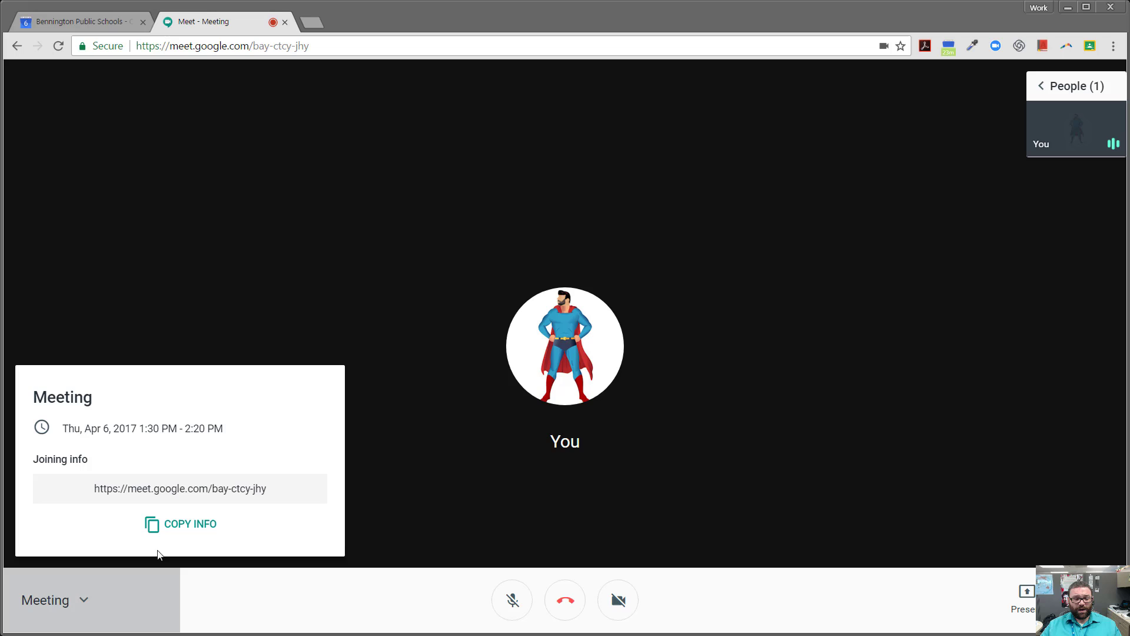
left_click(180, 524)
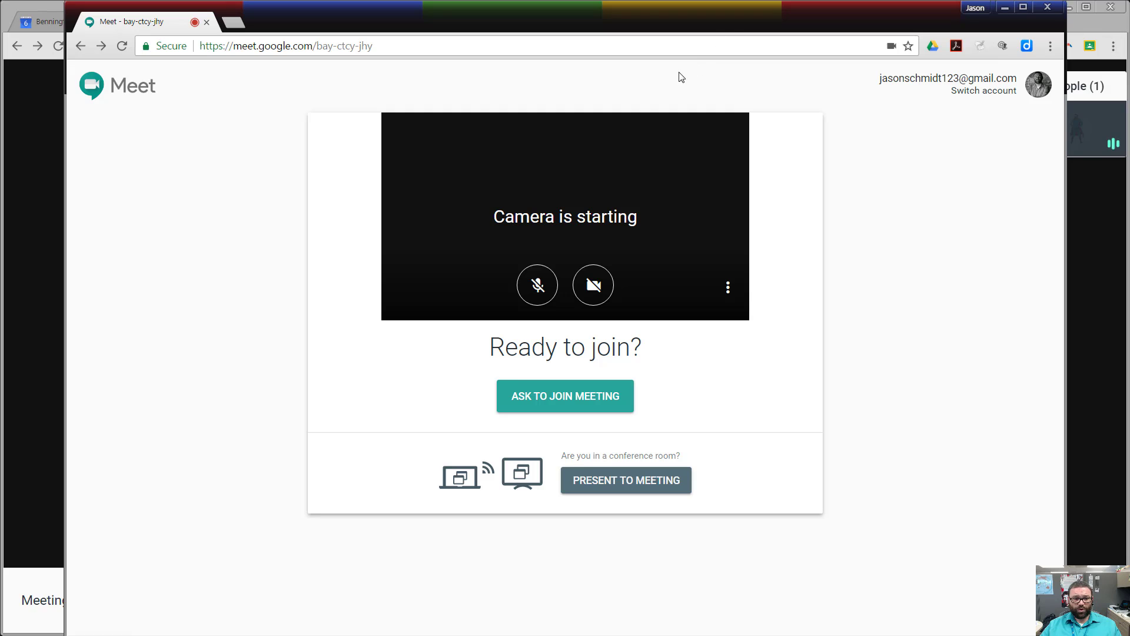
Ask to join as the guest and admit them from the host window.
left_click(565, 395)
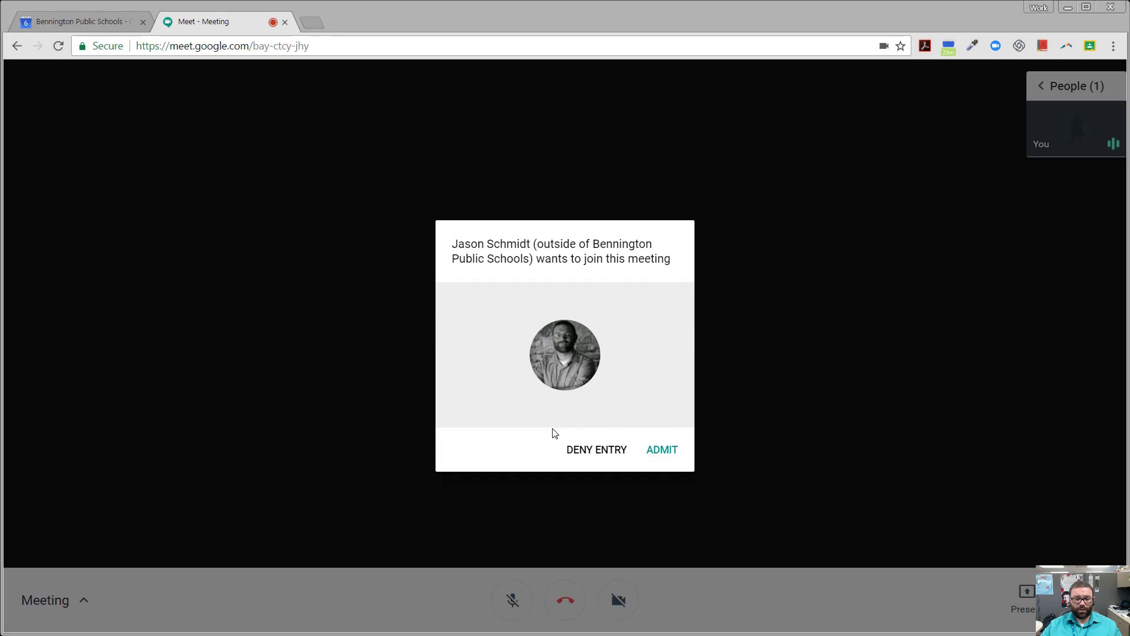
mouse_move(610, 456)
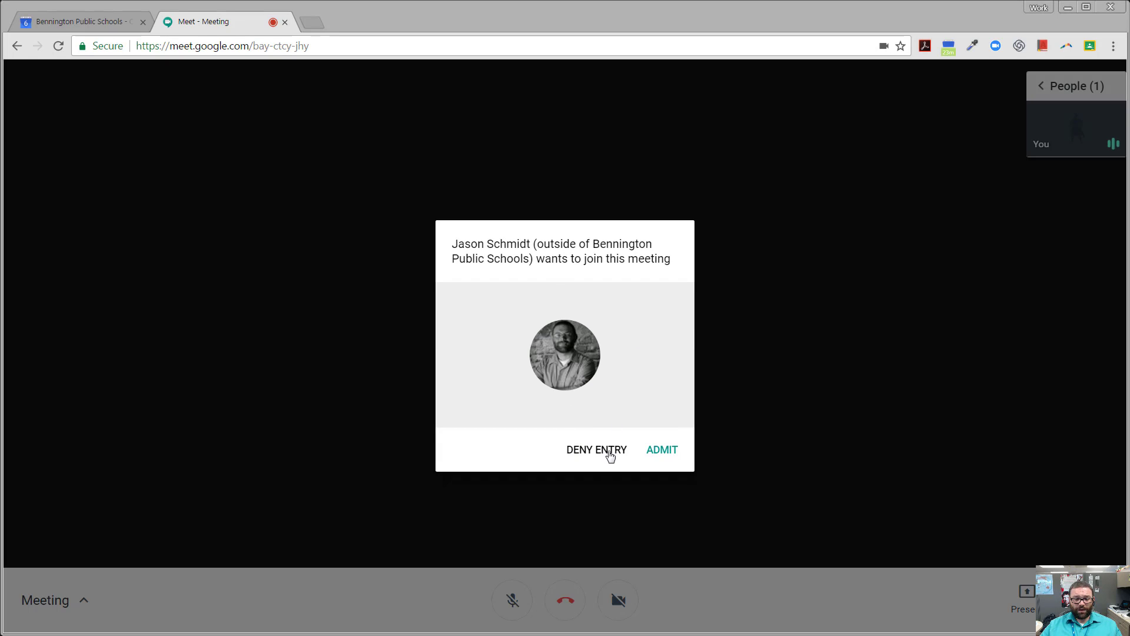
mouse_move(663, 449)
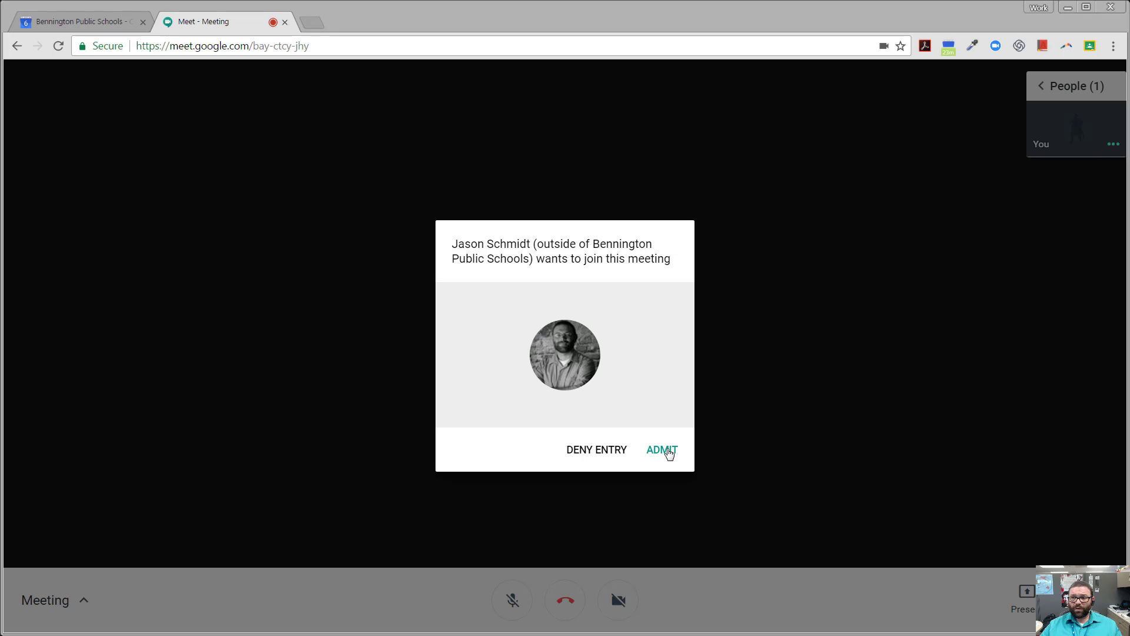
left_click(661, 449)
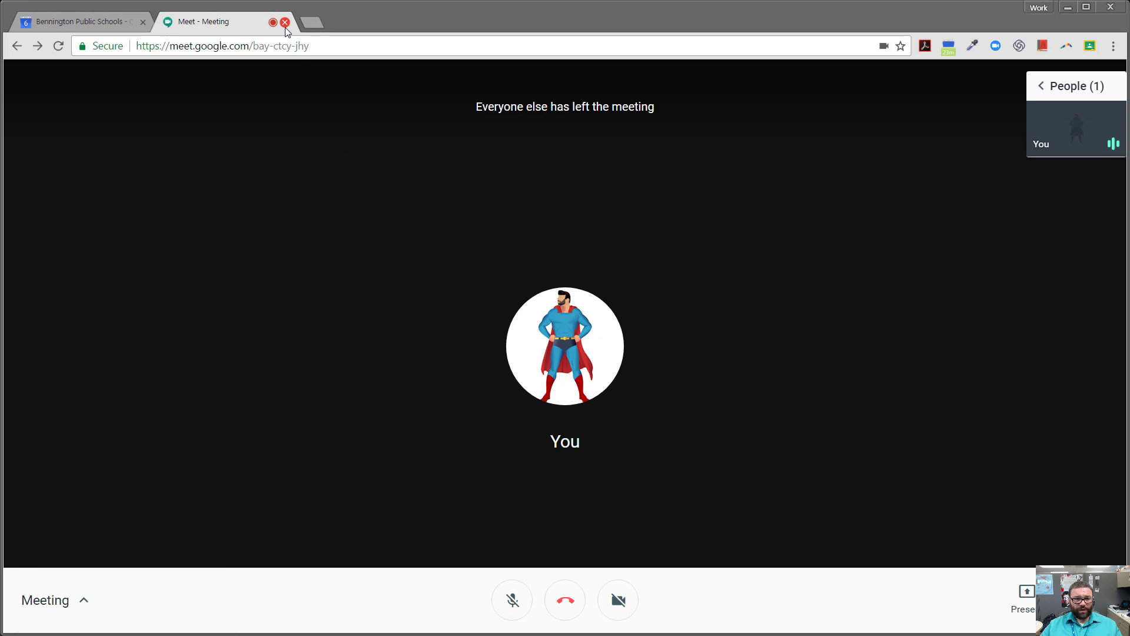
mouse_move(564, 600)
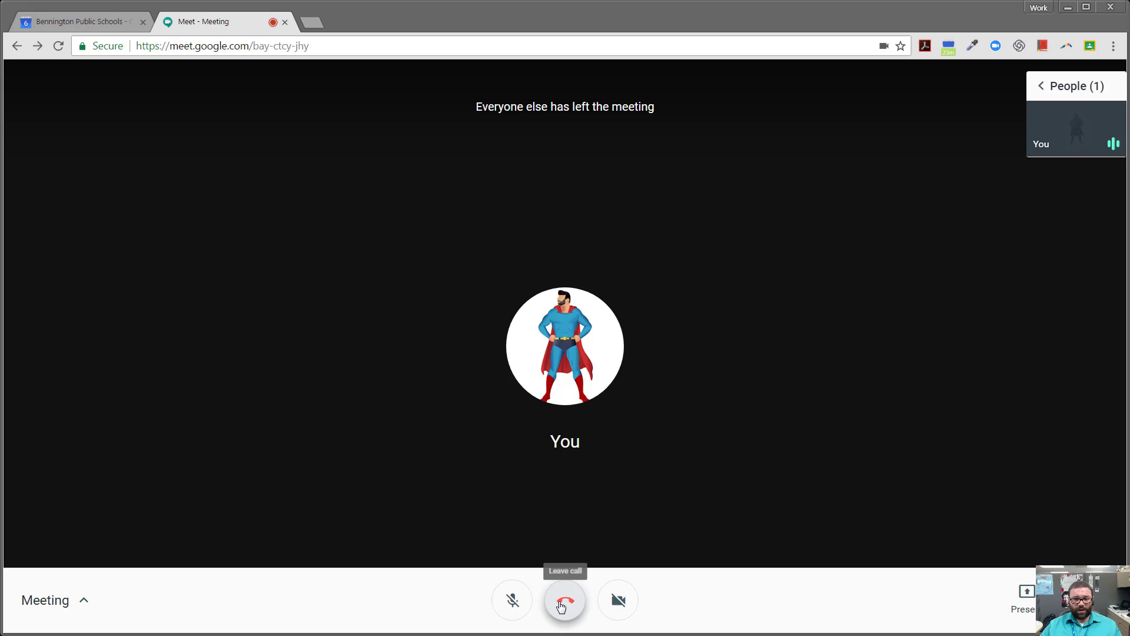
Leave the call, view upcoming meetings, and close the Meet tab.
left_click(564, 599)
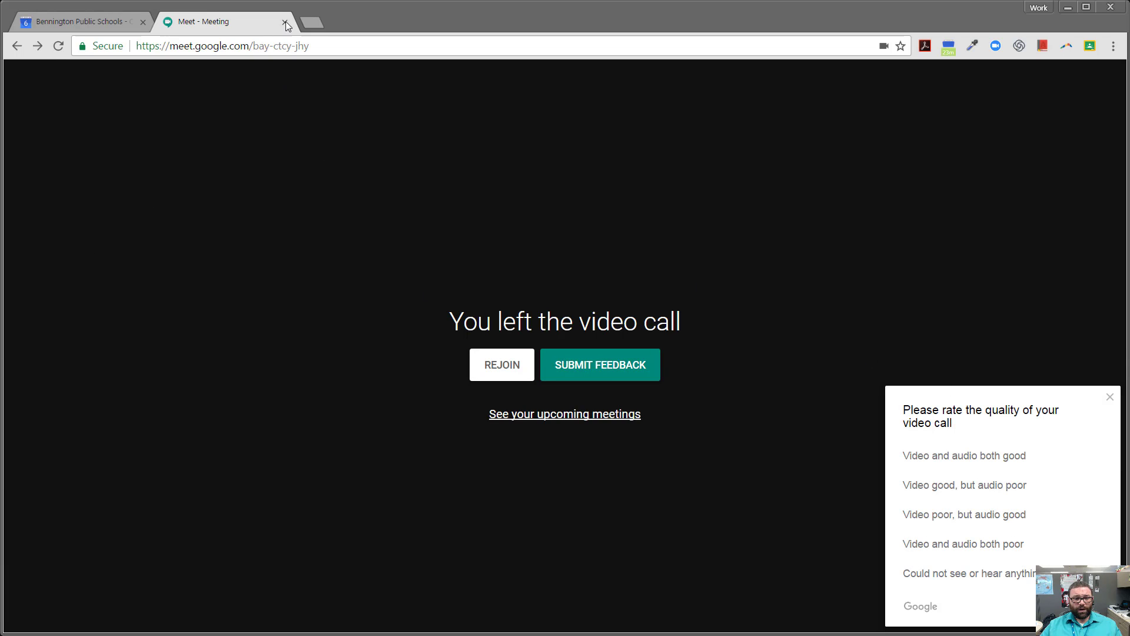
mouse_move(564, 414)
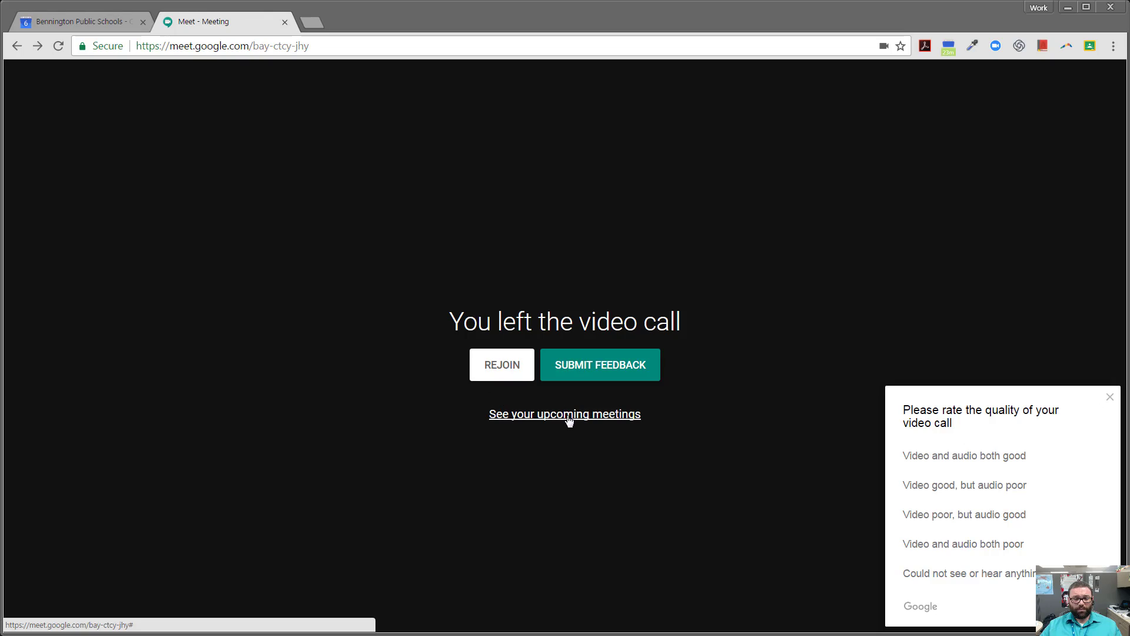
left_click(565, 414)
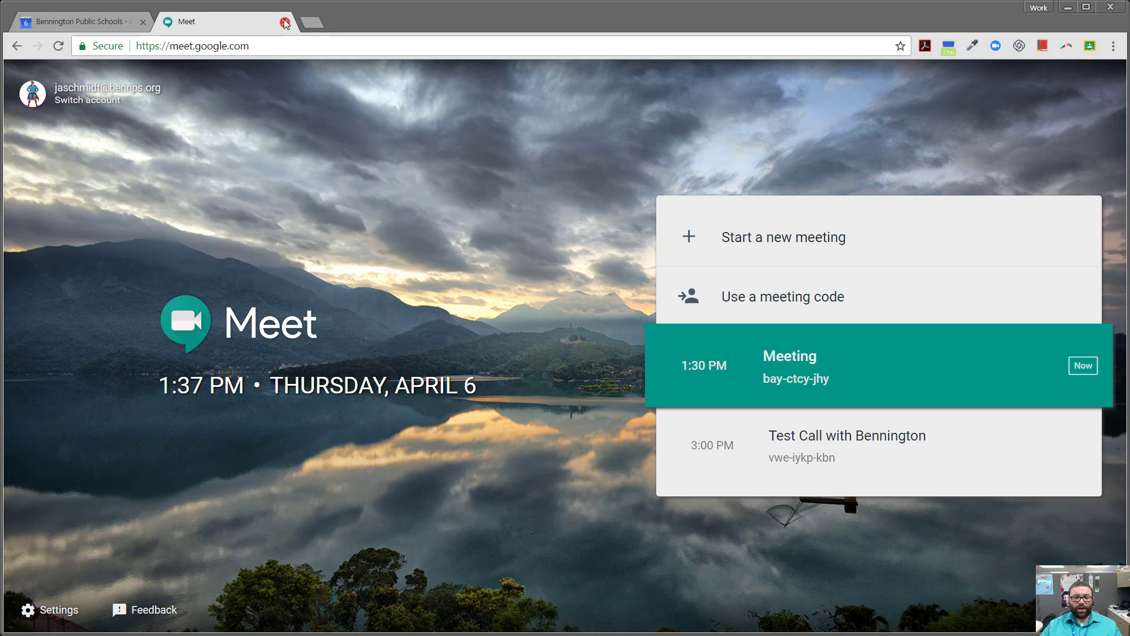
left_click(277, 22)
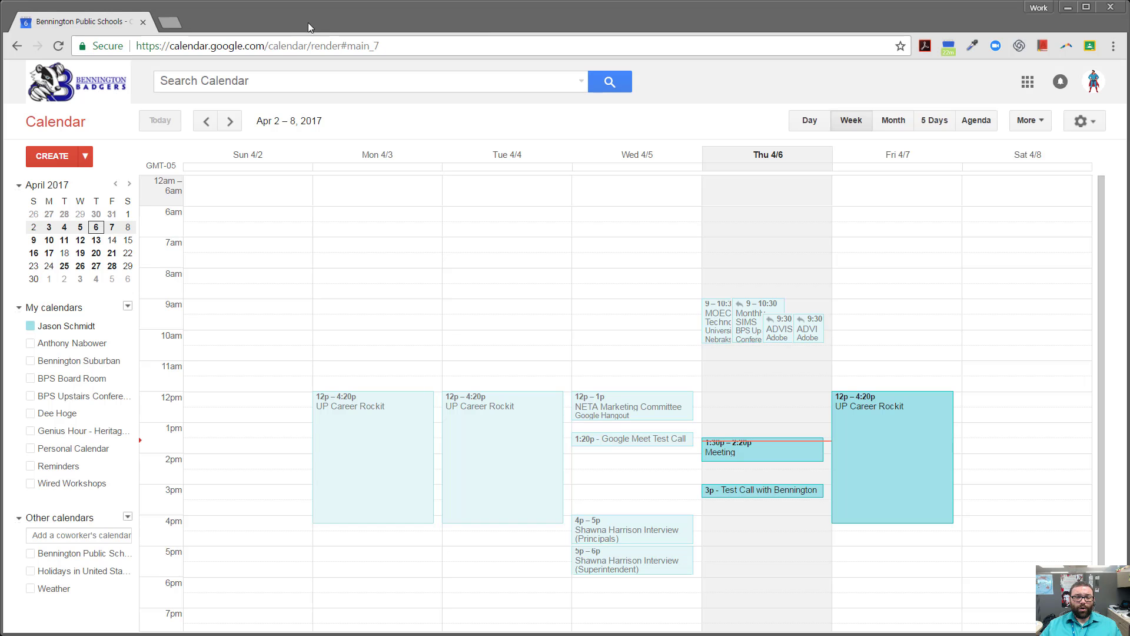